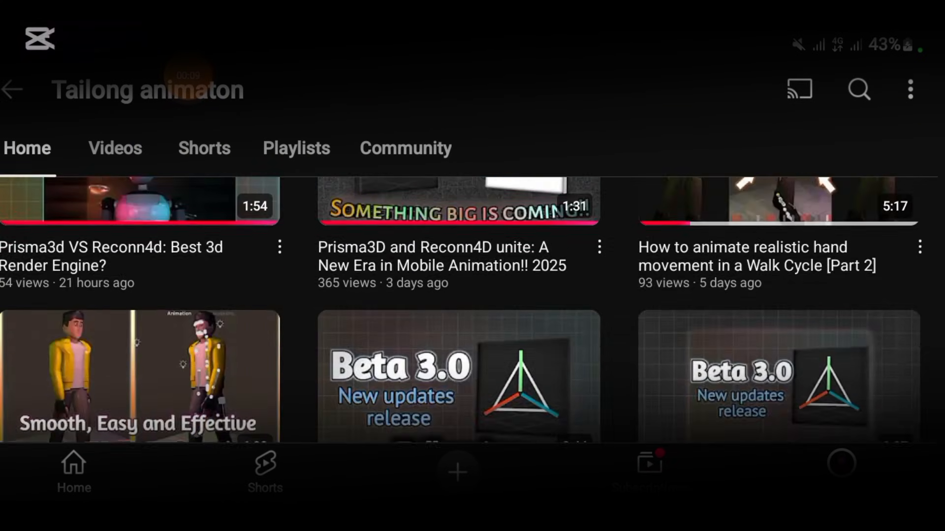
Show the Sculpt+ brush grid and pick the Clay brush
click(114, 149)
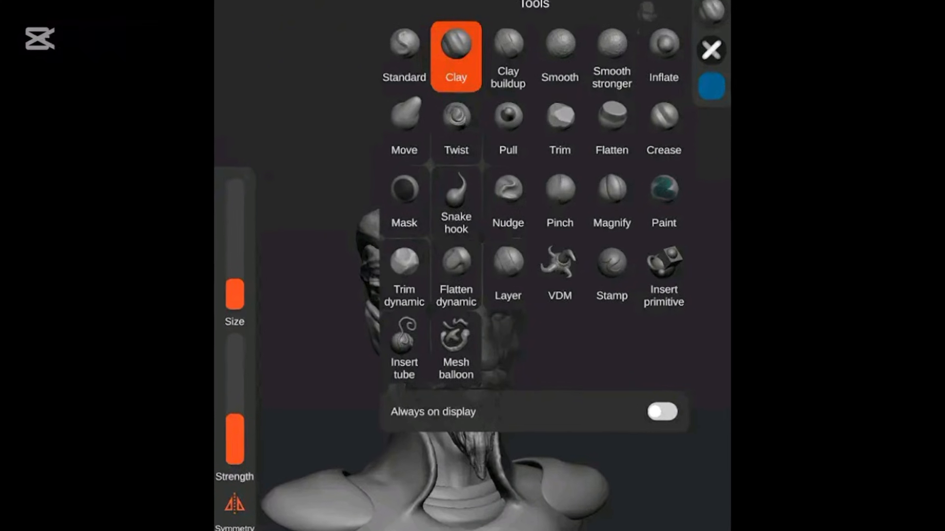
click(710, 50)
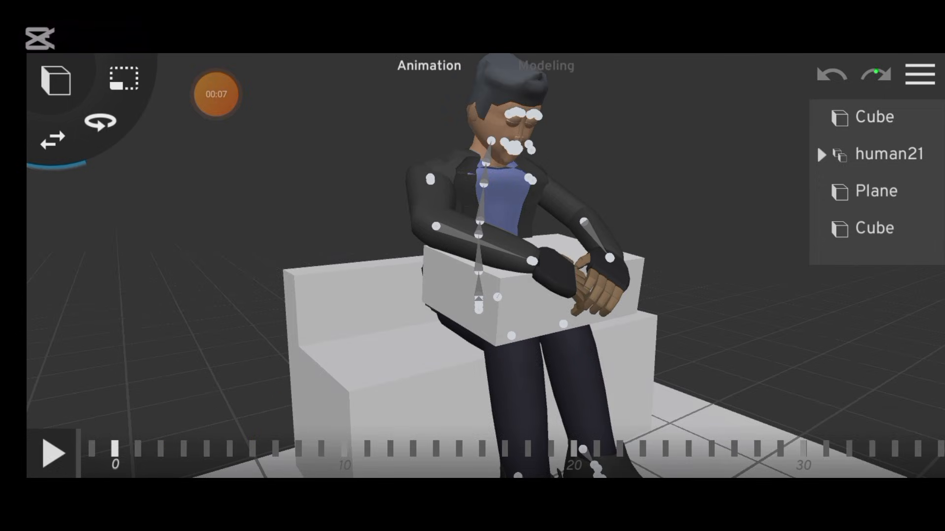
Open the human21 scene with the figure seated on the white couch in Animation mode
click(56, 454)
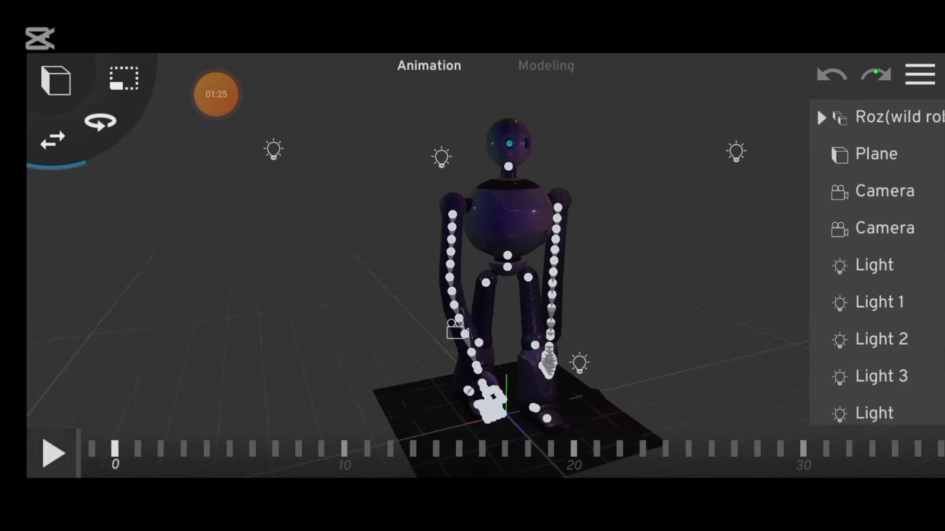
Play and pause the Roz robot scene's timeline, then zoom in on the robot
click(53, 454)
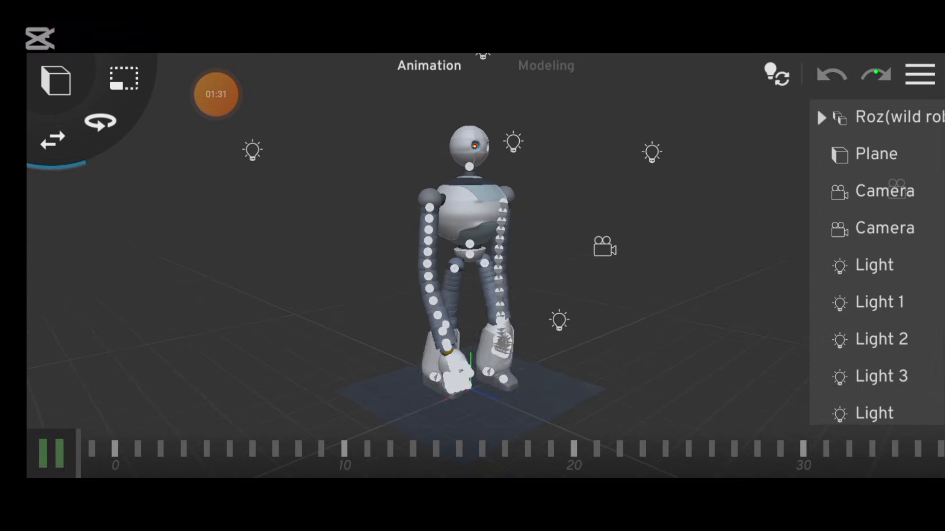
click(53, 453)
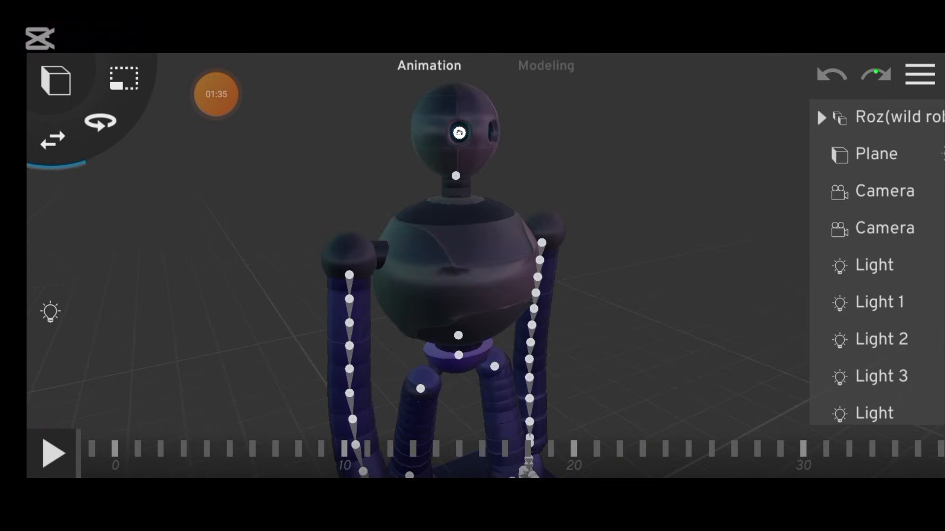
click(53, 453)
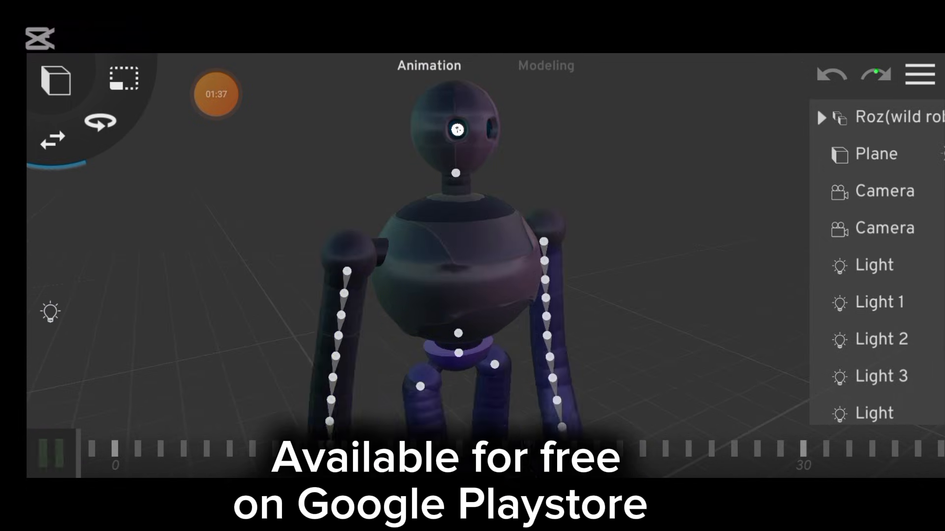
click(51, 454)
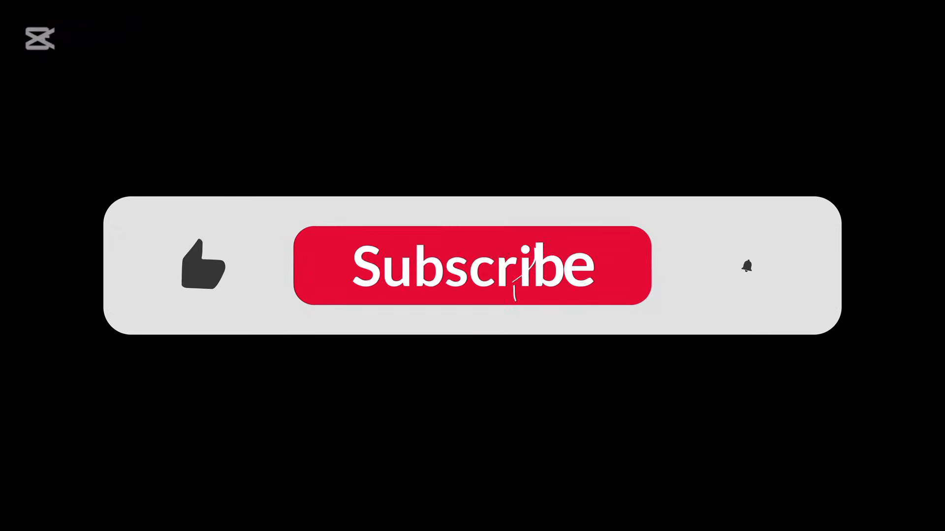
click(472, 265)
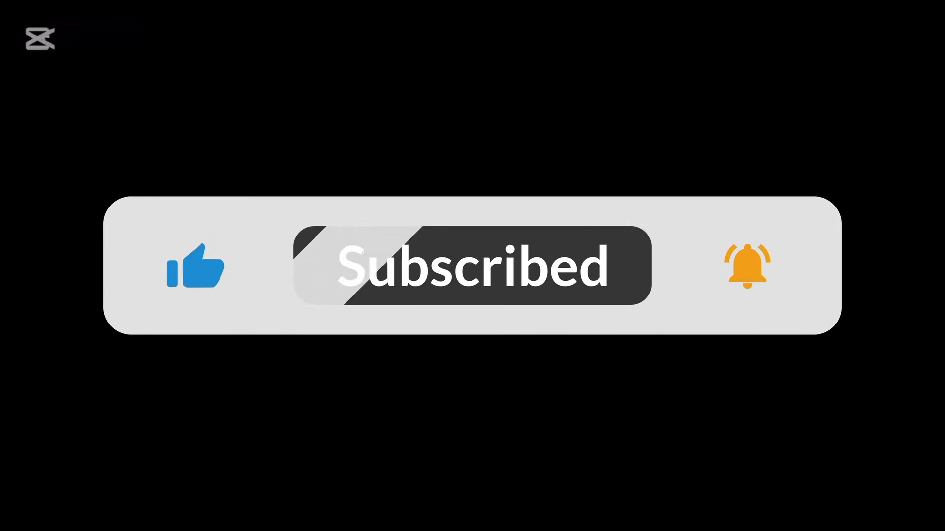